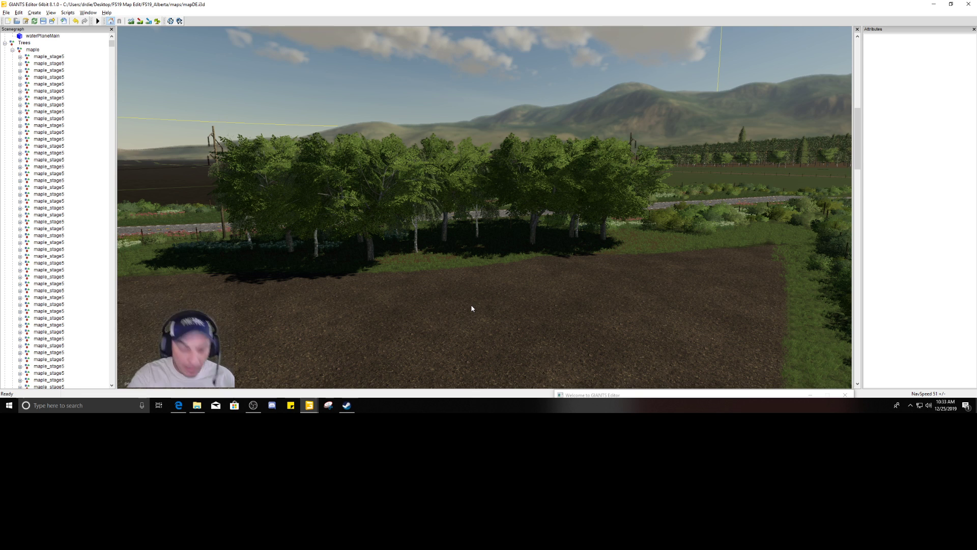
mouse_move(533, 239)
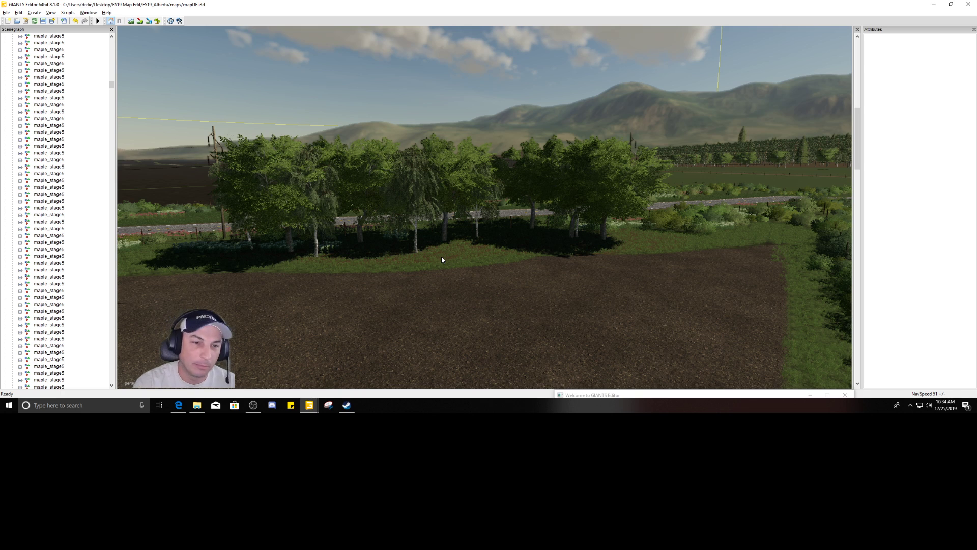
mouse_move(414, 274)
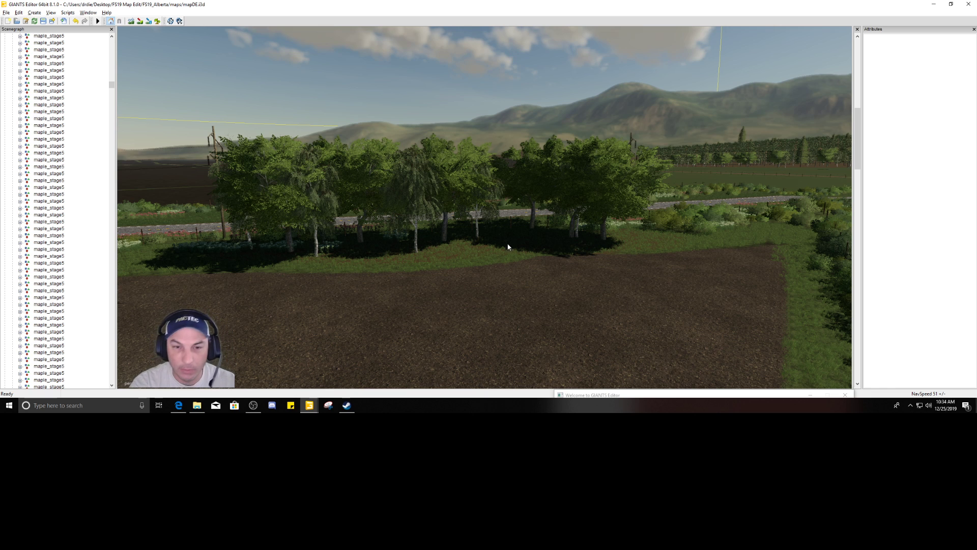
- Delete three more trees from the left of the field-edge row, leaving the birches and right cluster
left_click(449, 199)
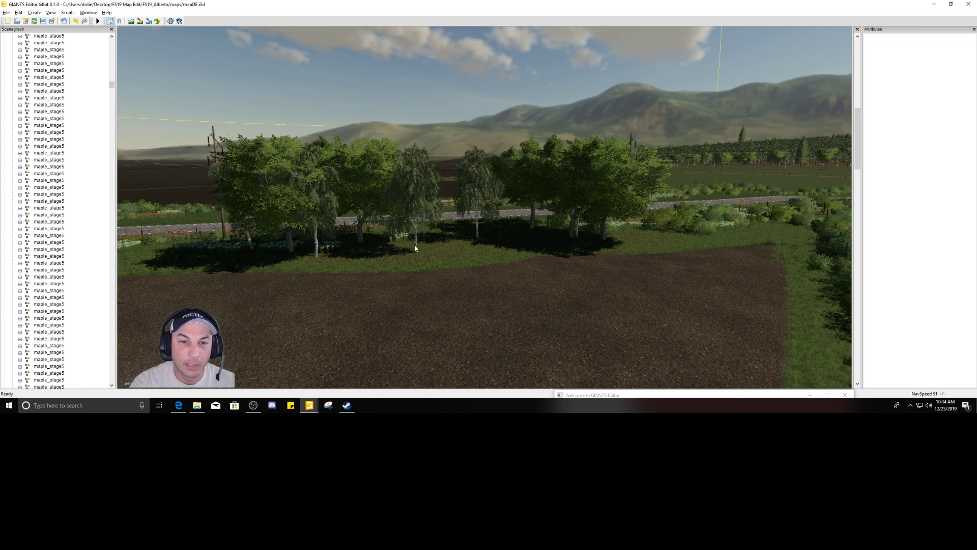
left_click(416, 206)
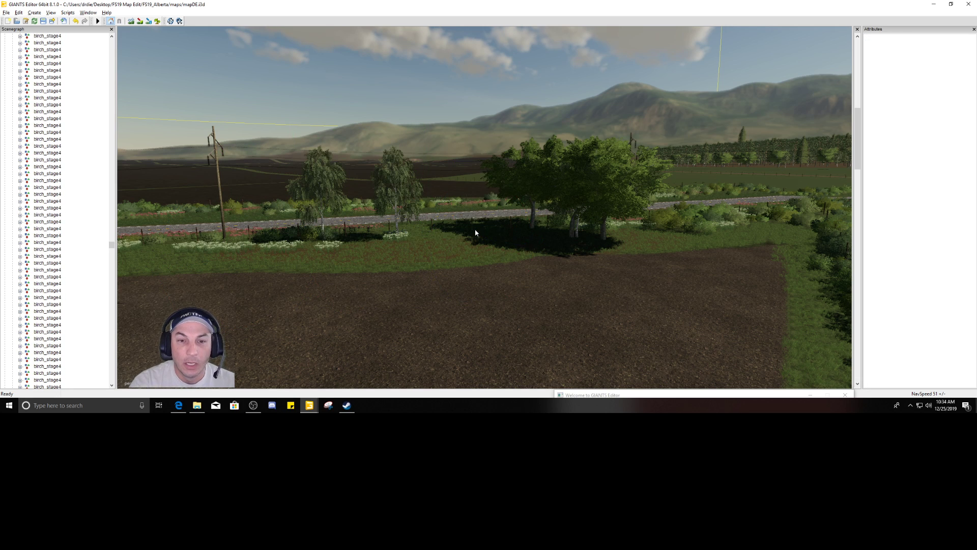
left_click(396, 193)
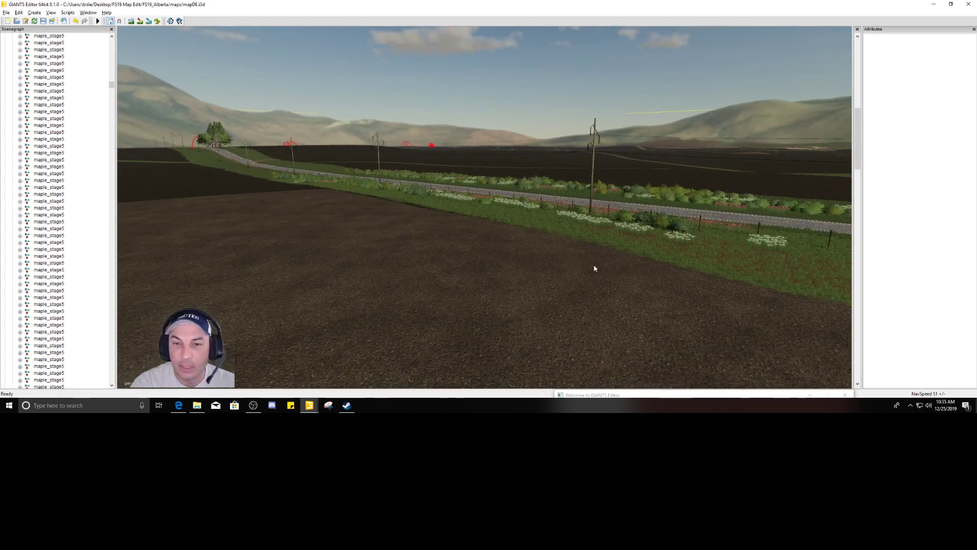
- Fly the camera across the fields to the wooded patch beside the red barn
left_click_drag(594, 269, 693, 275)
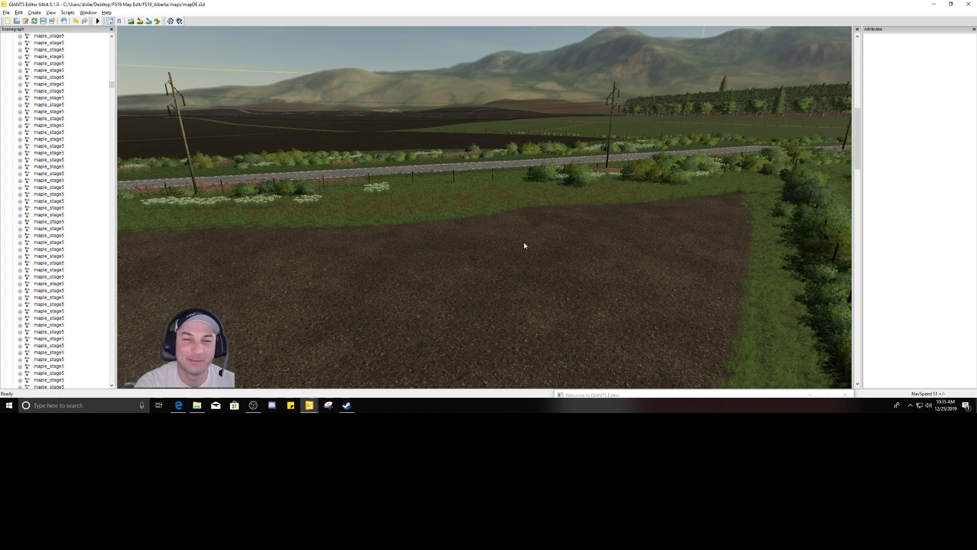
mouse_move(498, 212)
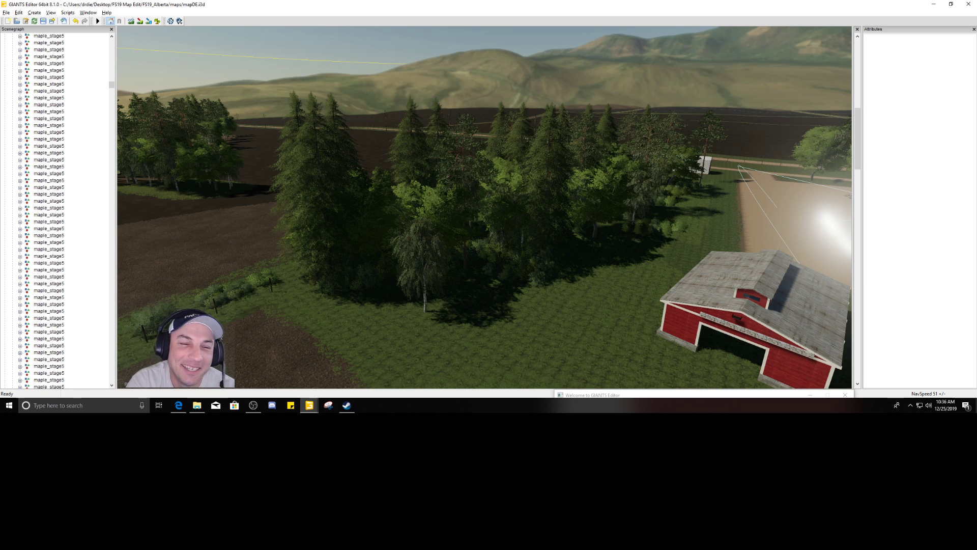
mouse_move(563, 200)
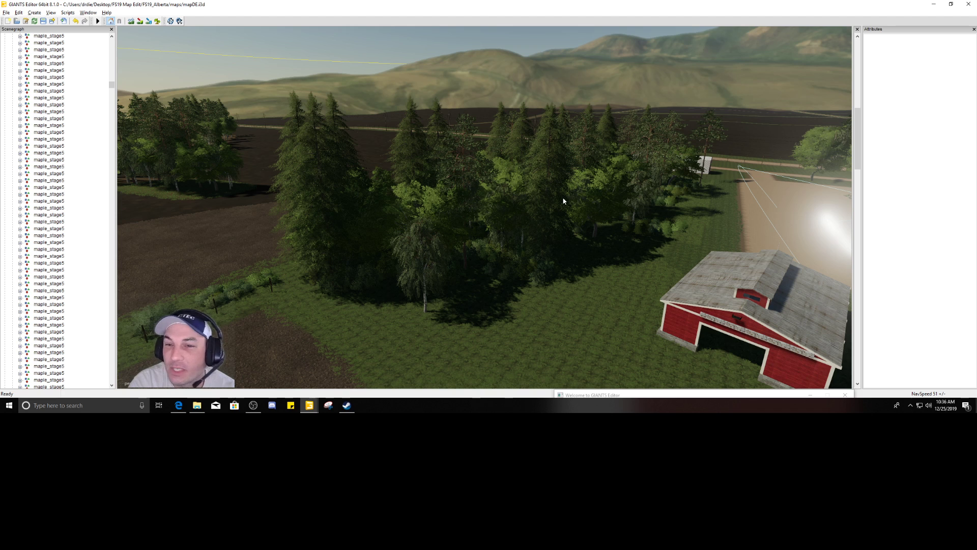
mouse_move(516, 221)
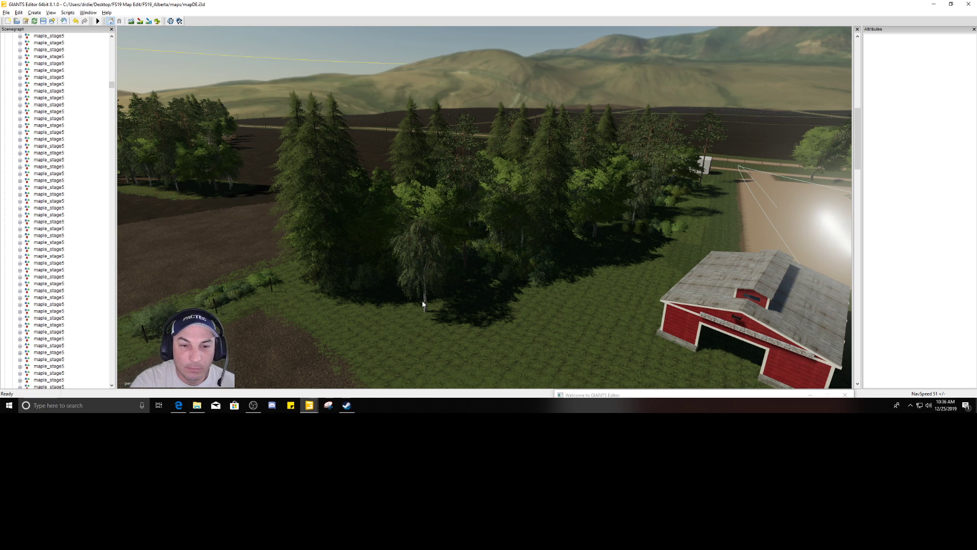
- Select the small red barn in front of the long white shed for deletion
left_click(43, 35)
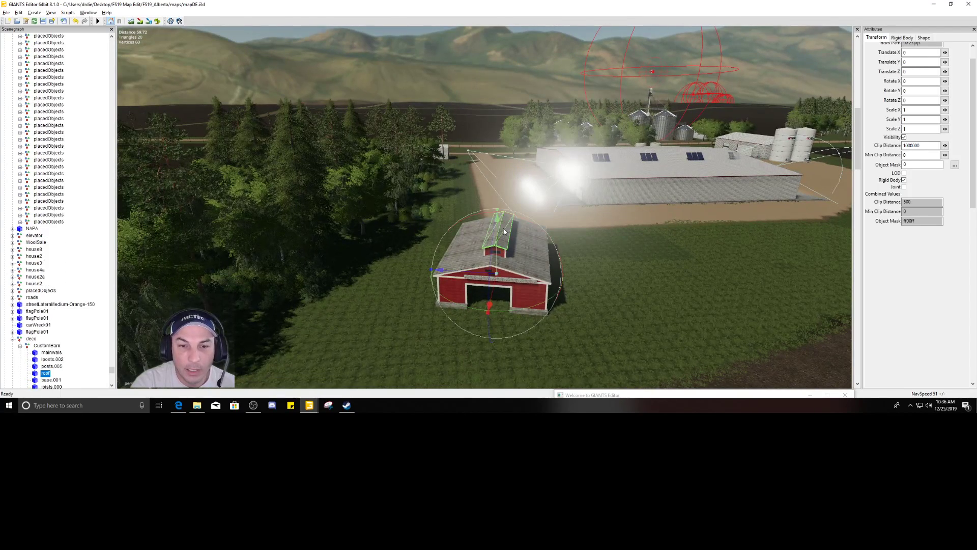
mouse_move(585, 299)
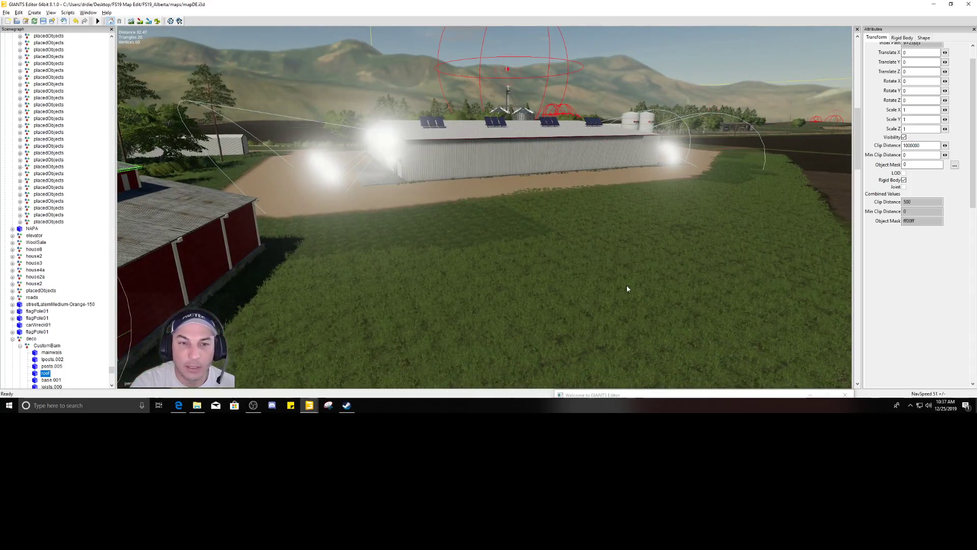
mouse_move(224, 173)
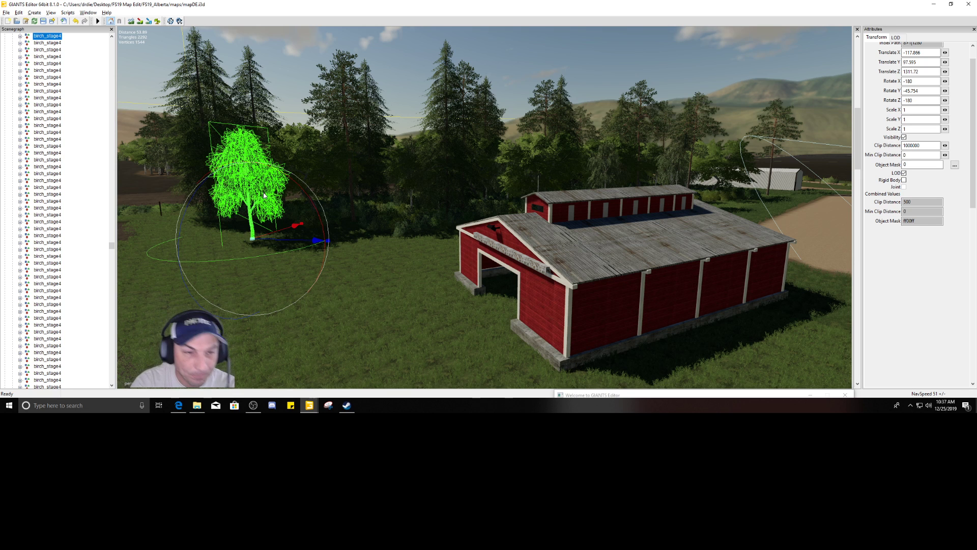
mouse_move(328, 158)
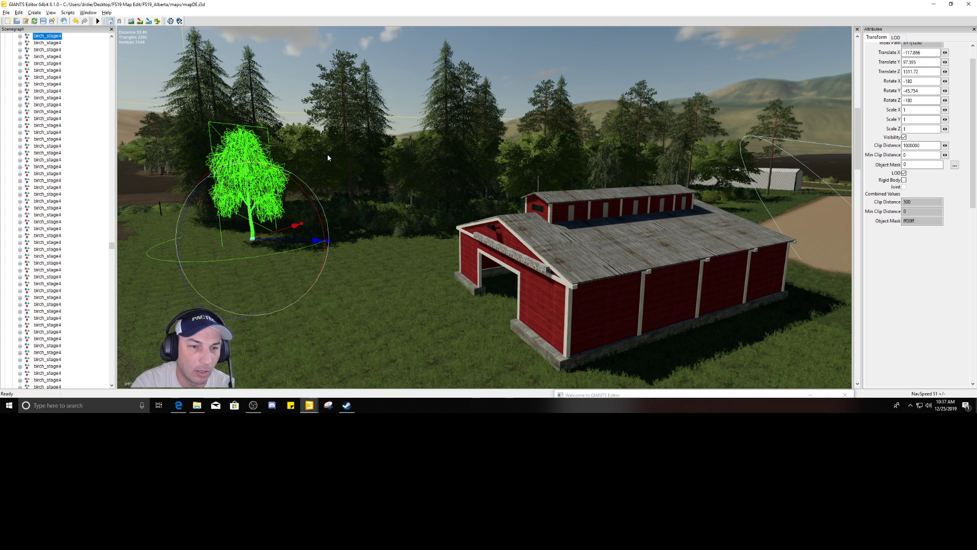
mouse_move(248, 229)
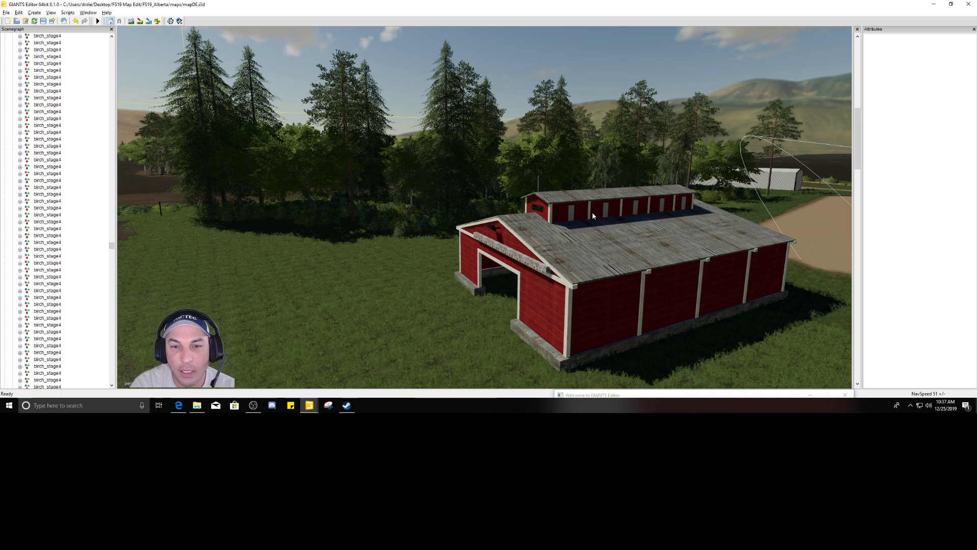
left_click(568, 214)
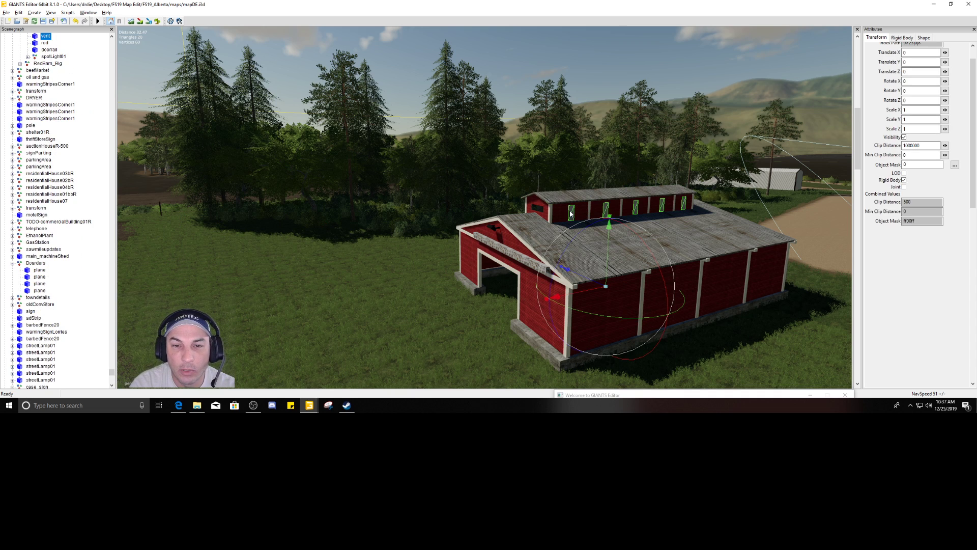
left_click(53, 36)
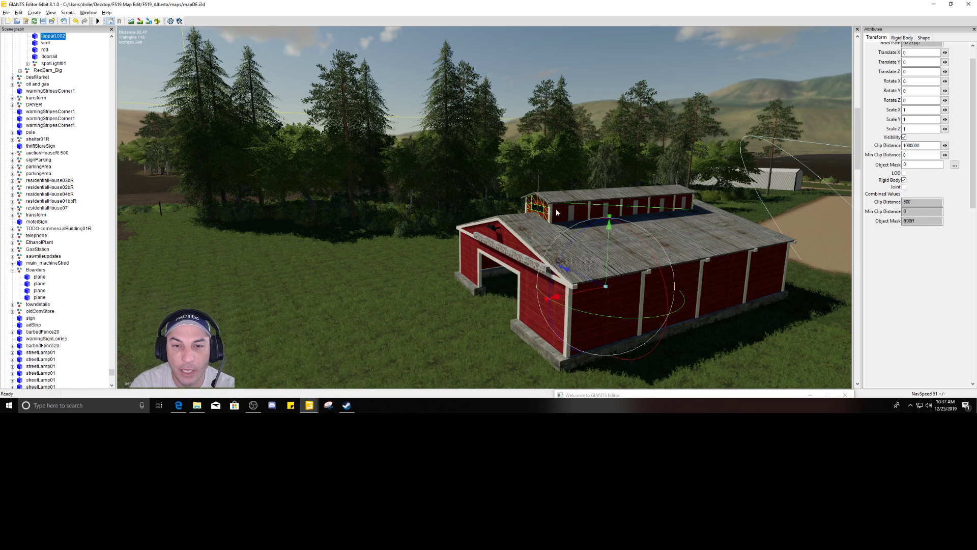
mouse_move(737, 288)
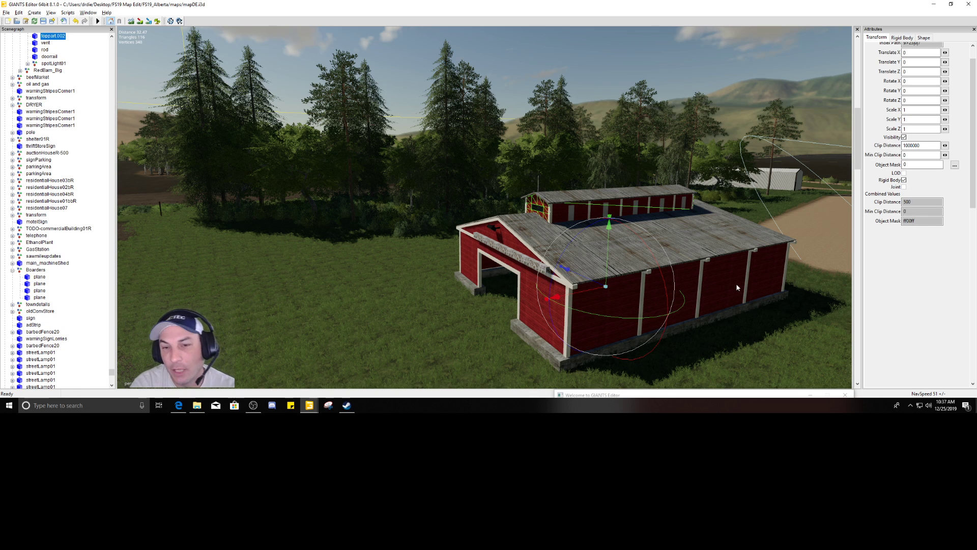
mouse_move(511, 319)
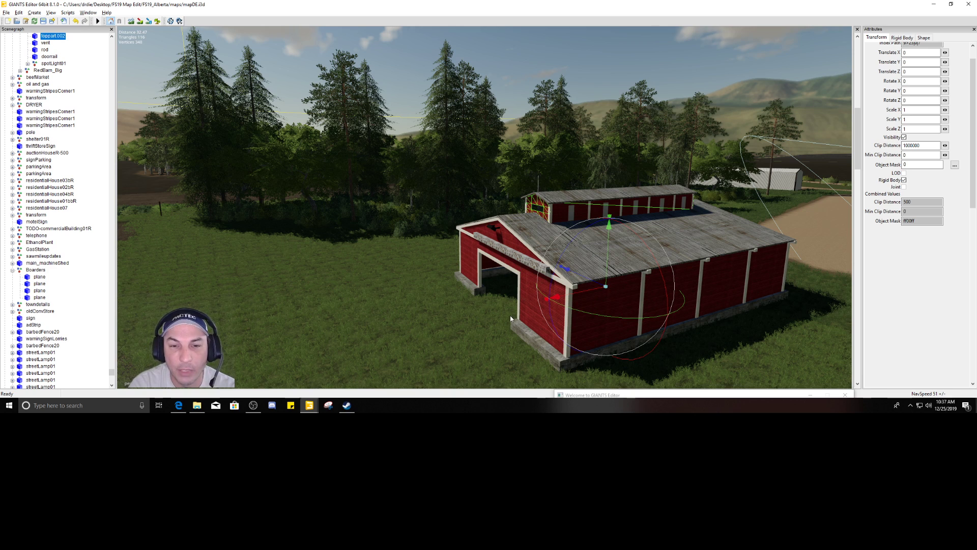
mouse_move(578, 306)
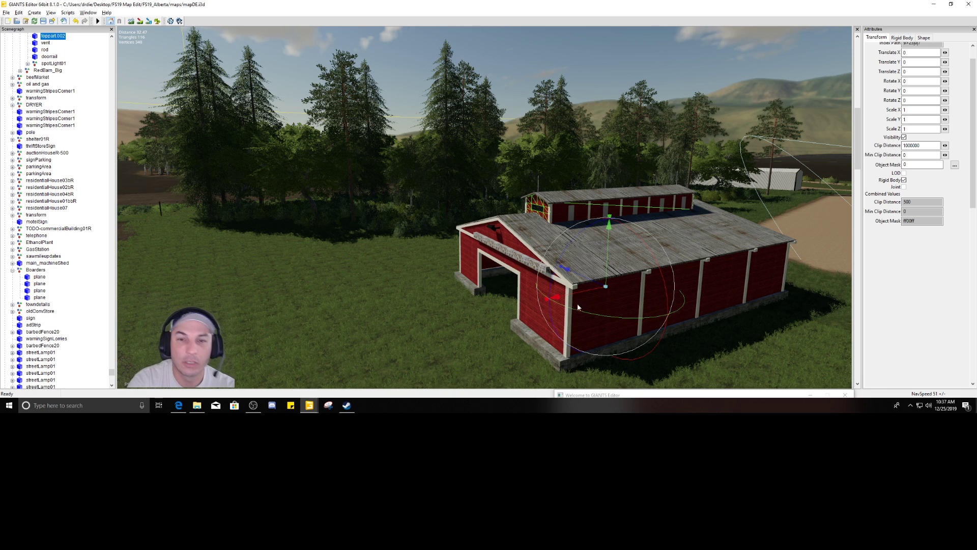
mouse_move(586, 337)
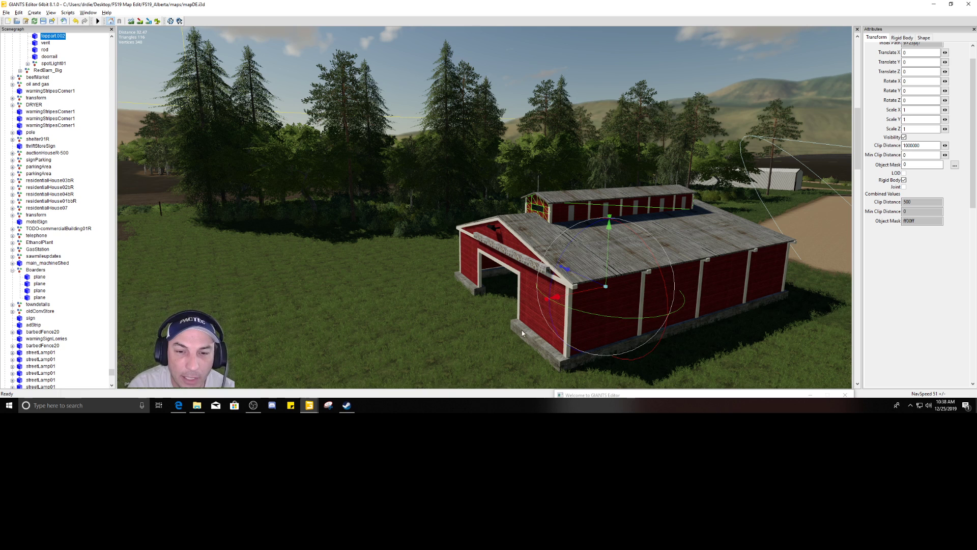
mouse_move(739, 298)
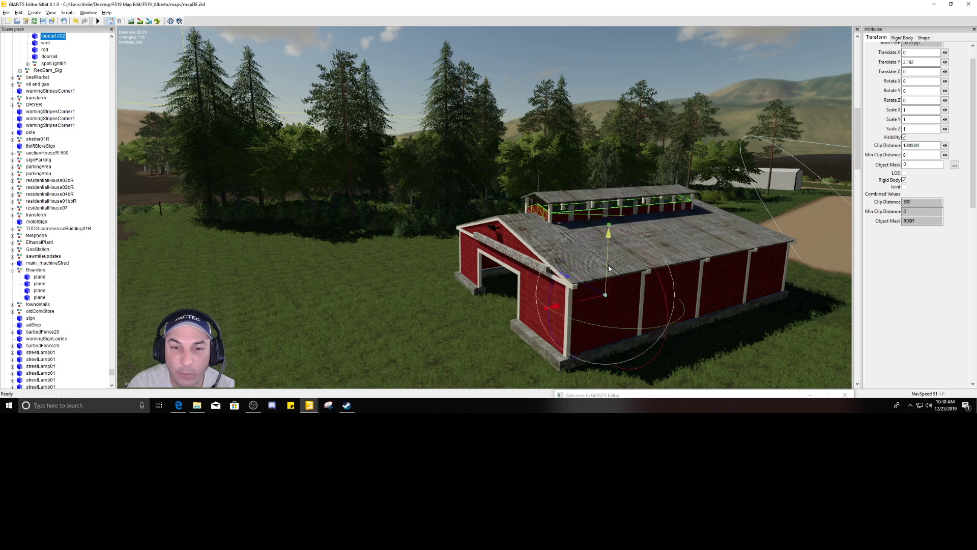
left_click_drag(608, 232, 606, 287)
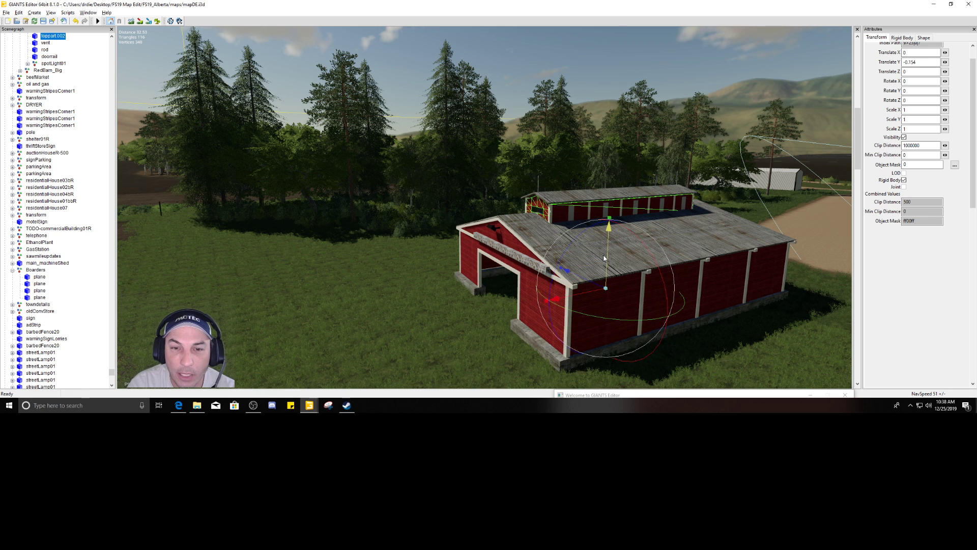
left_click_drag(610, 227, 603, 284)
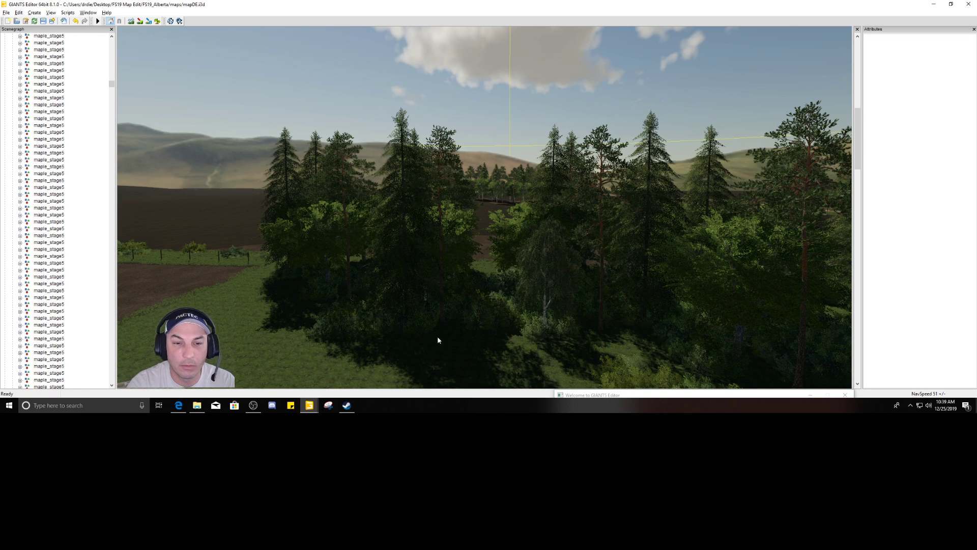
- Select the tall pine_stage5 tree in the tree line bordering the field
scroll("down", 3)
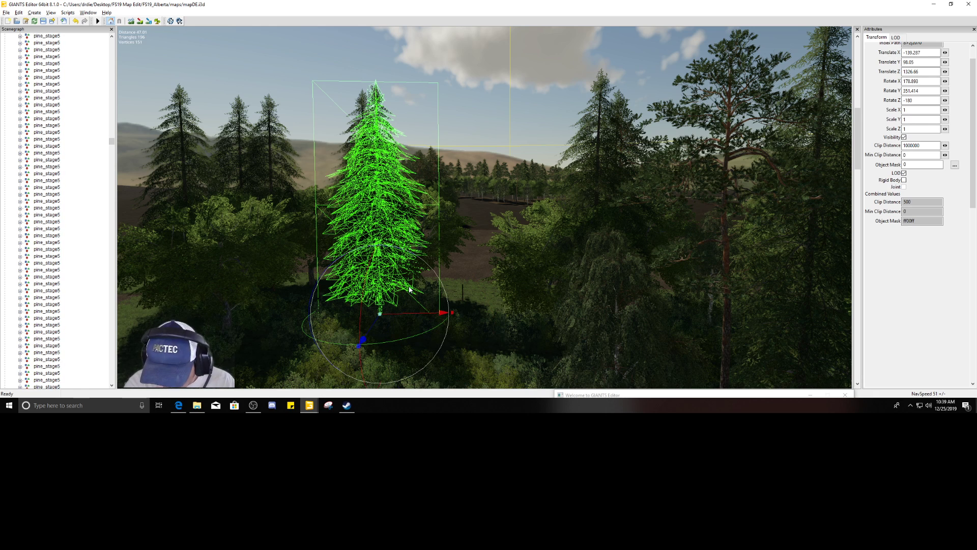
left_click(49, 36)
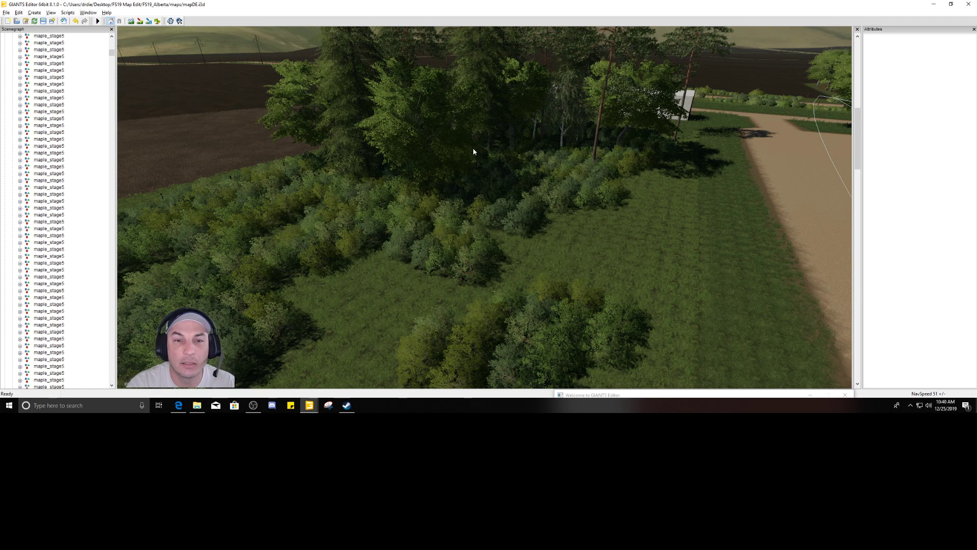
scroll("down", 3)
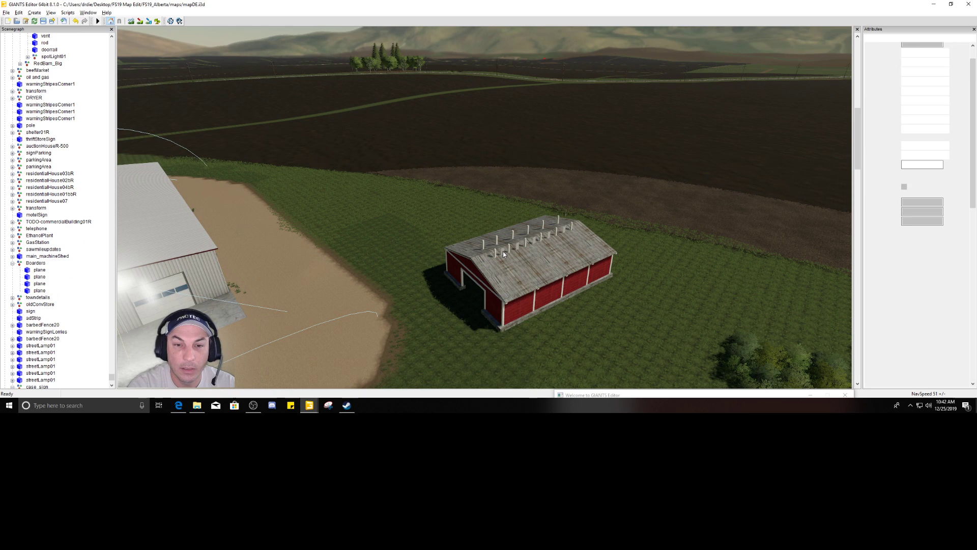
- Delete the red barn from the field and select a leftover dark piece on the grass
left_click(533, 252)
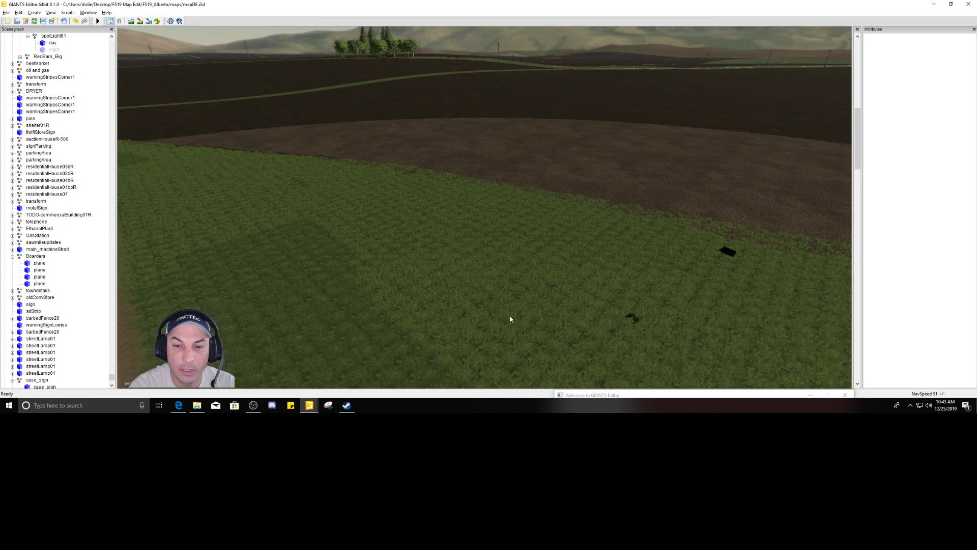
left_click(727, 251)
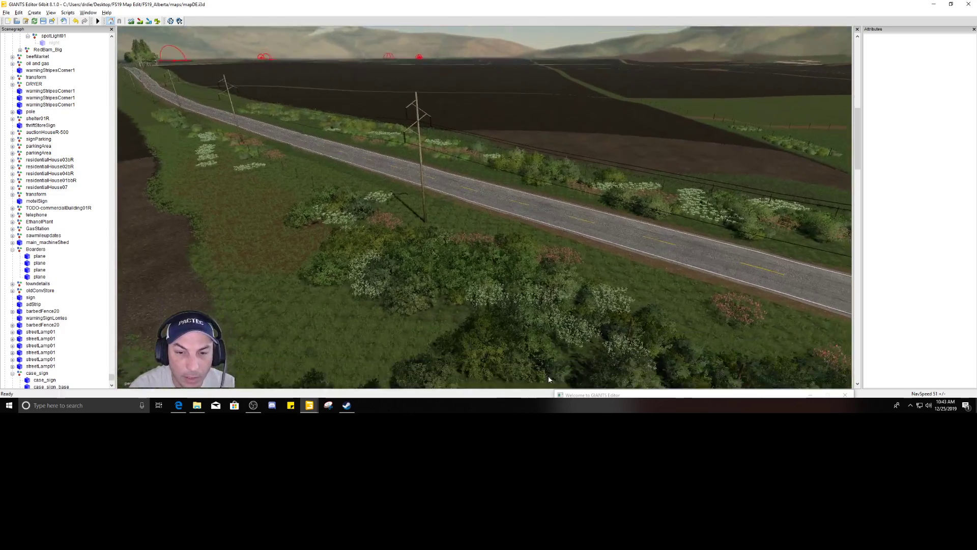
- Select the stray fence post standing in the grass below the road
left_click_drag(549, 249, 629, 324)
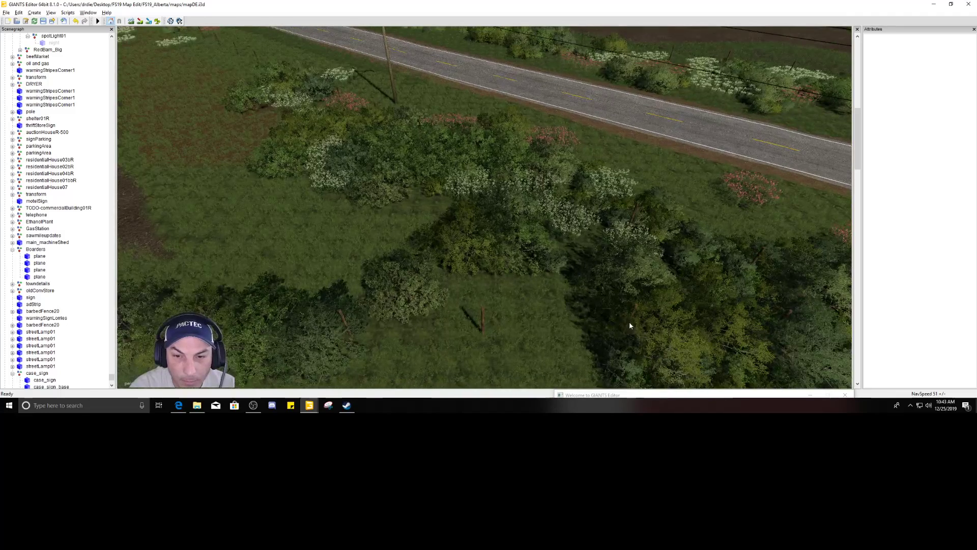
left_click(629, 317)
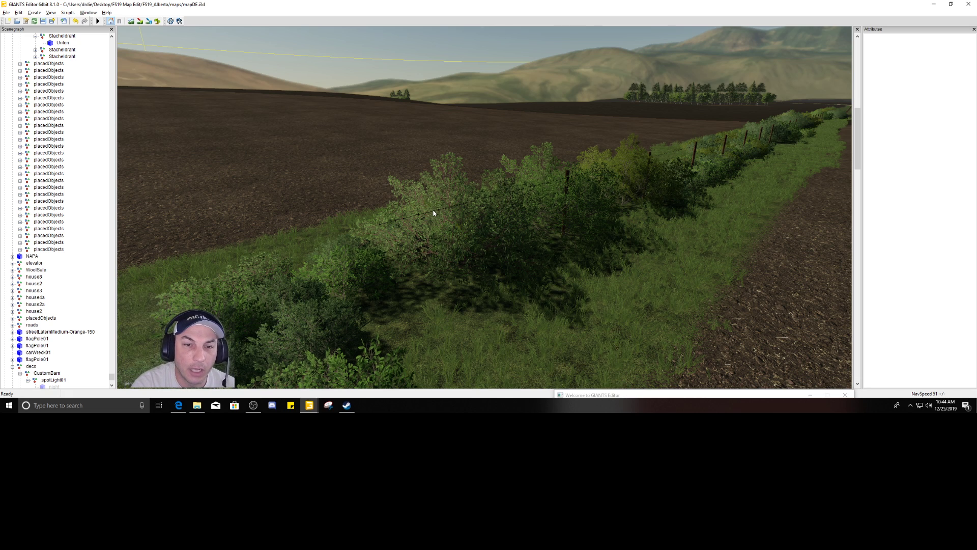
- Select and delete the Stacheldrahtzaun barbed-wire fence section running through the bushes
left_click(62, 42)
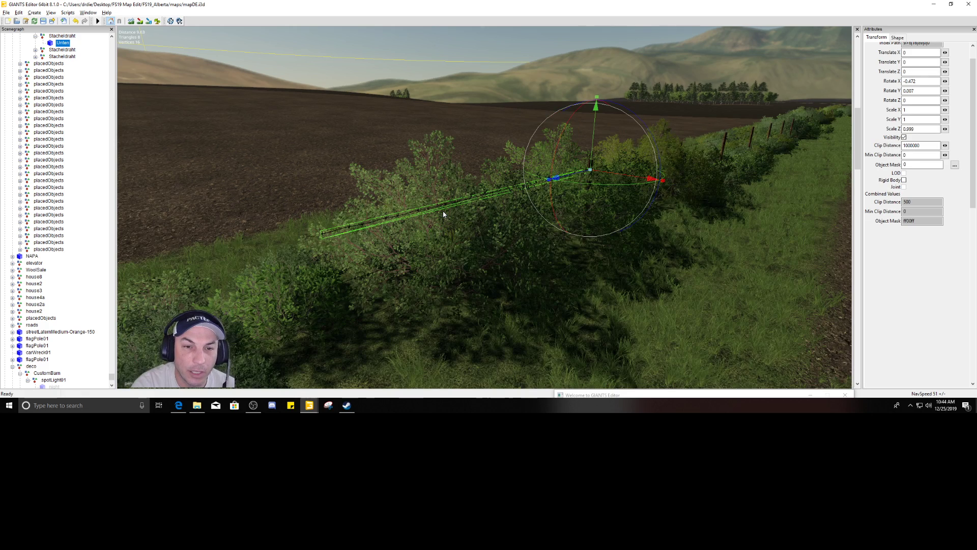
left_click(593, 195)
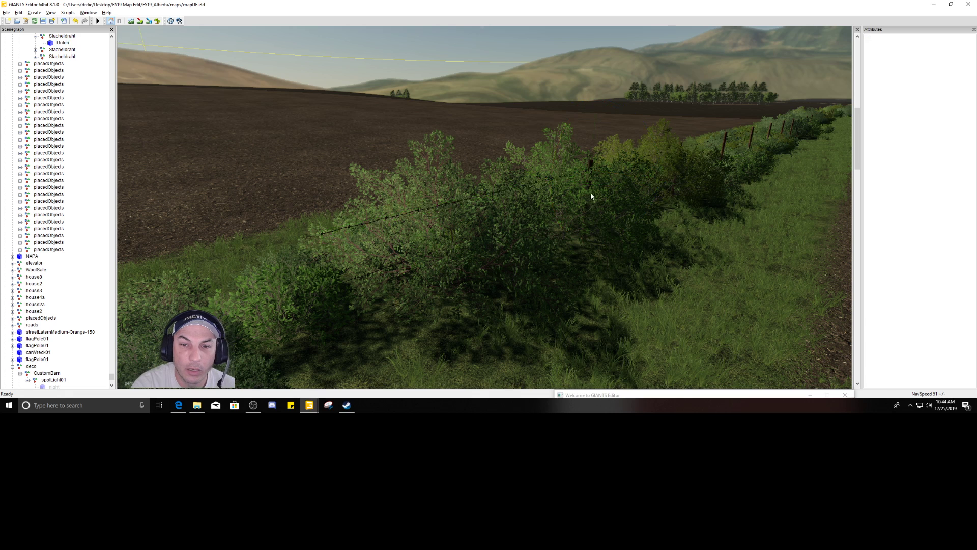
left_click(587, 188)
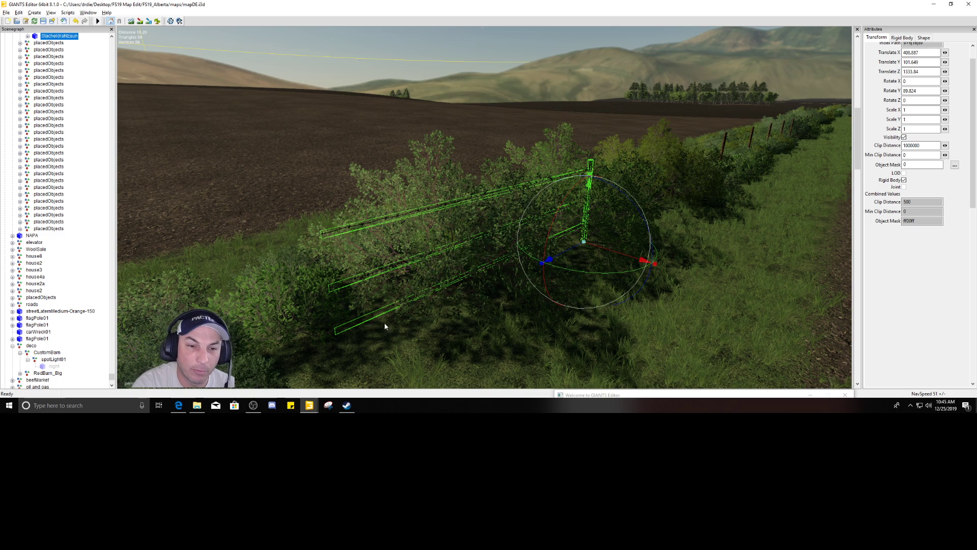
mouse_move(623, 252)
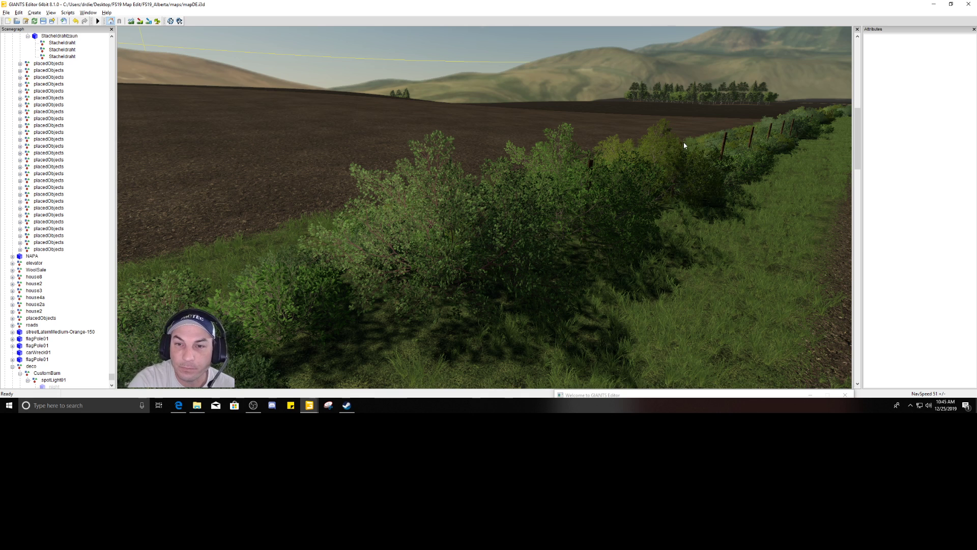
- Expand the Stacheldrahtzaun barbed-wire fence entries in the Scenegraph
left_click(59, 35)
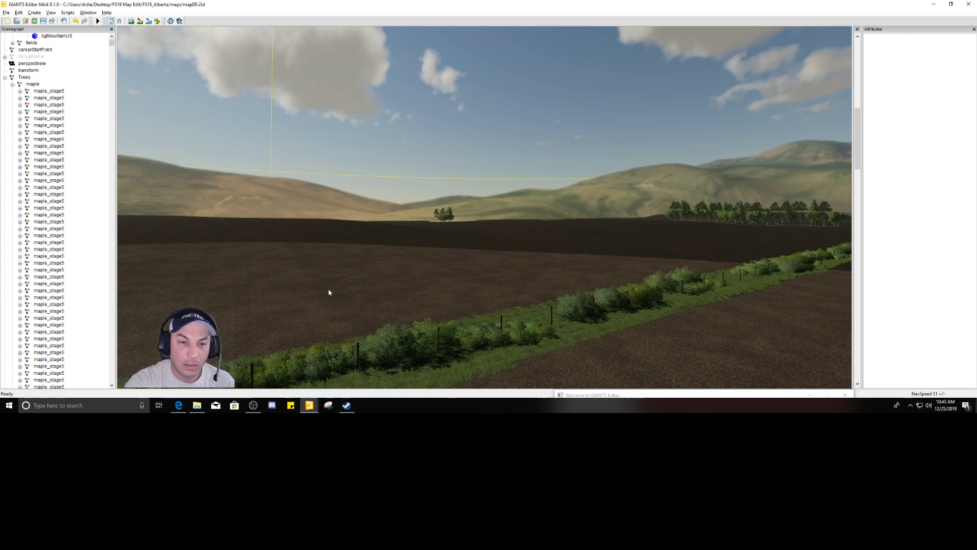
left_click(56, 35)
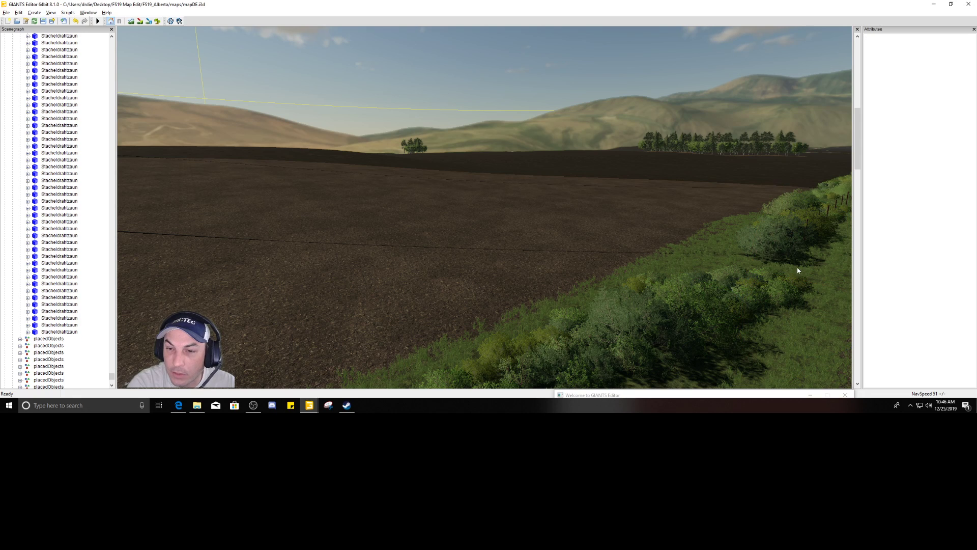
- Collapse the maple and spruce tree groups and scroll back to the Stacheldrahtzaun entries
right_click(767, 272)
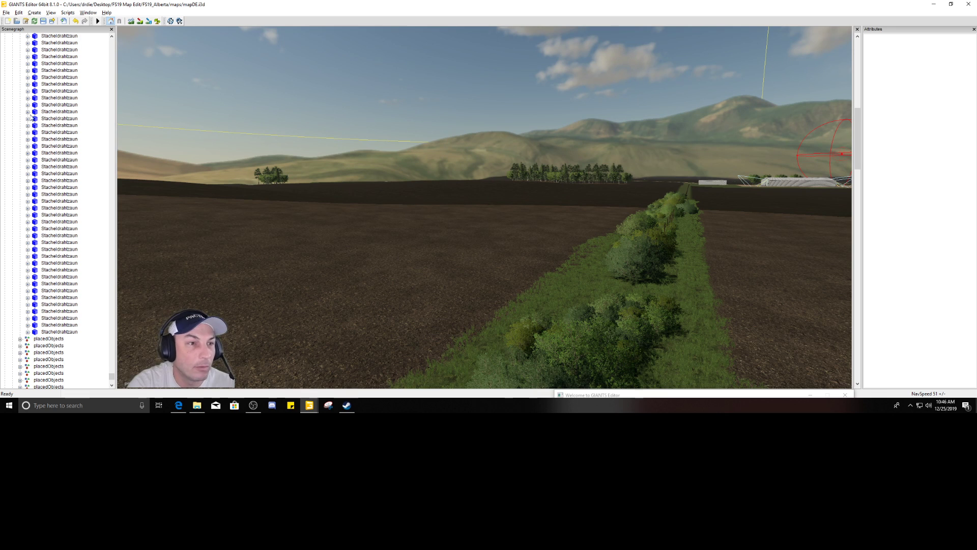
scroll("down", 3)
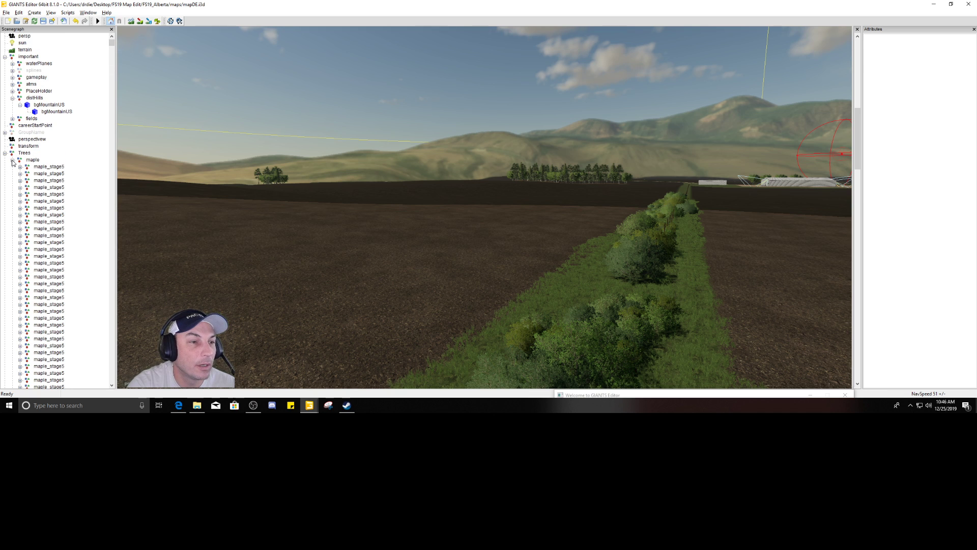
left_click(12, 160)
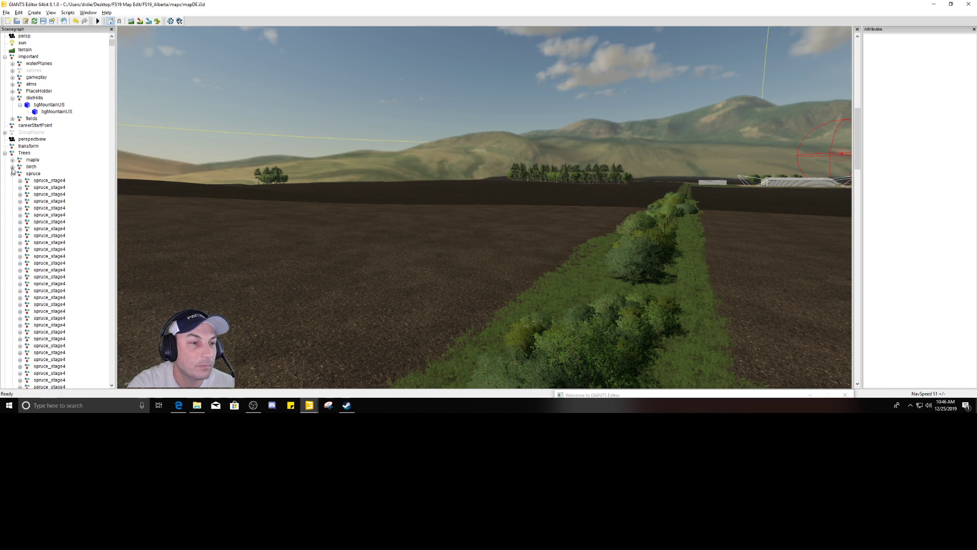
left_click(12, 173)
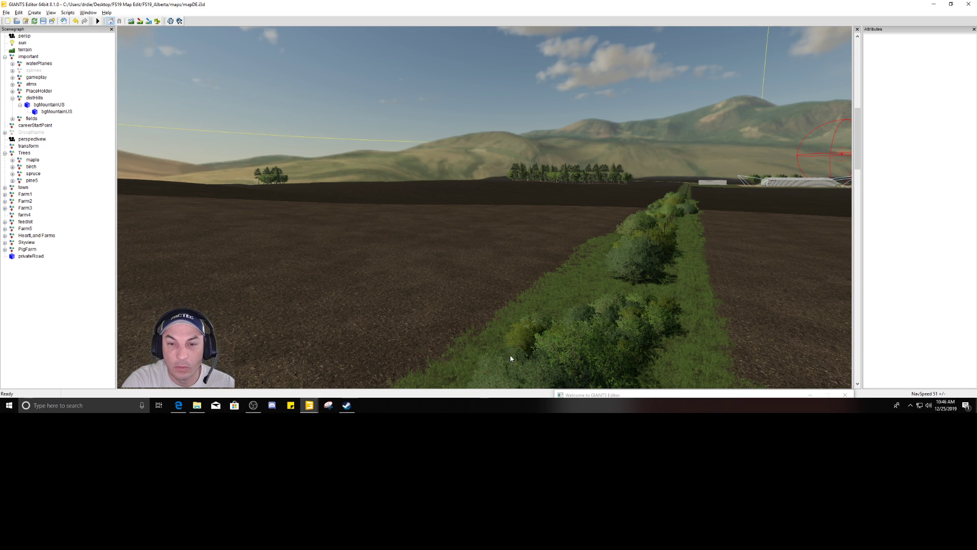
mouse_move(645, 274)
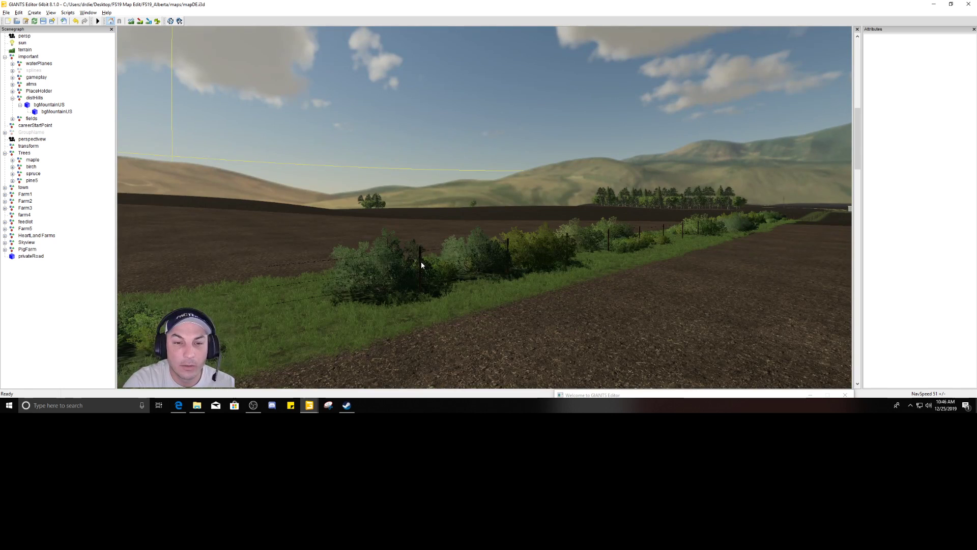
scroll("down", 3)
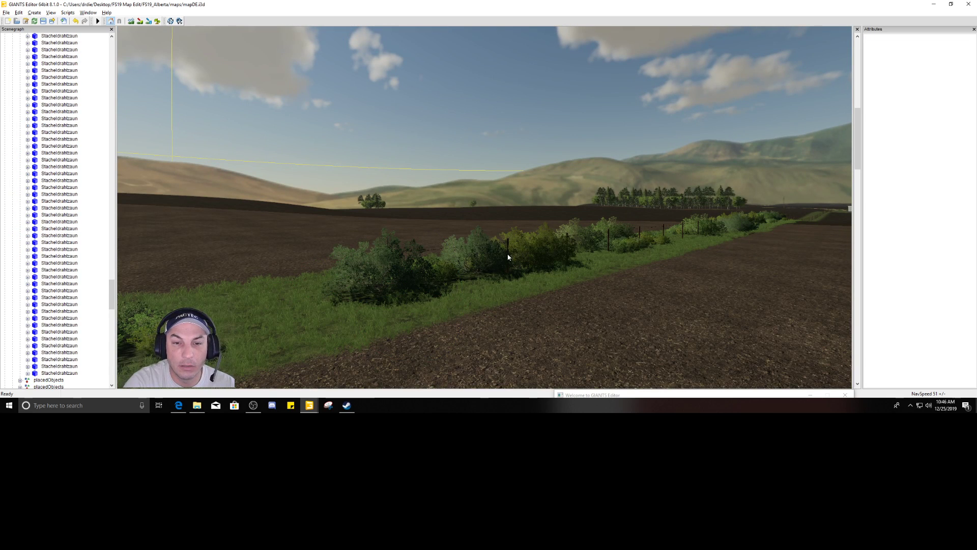